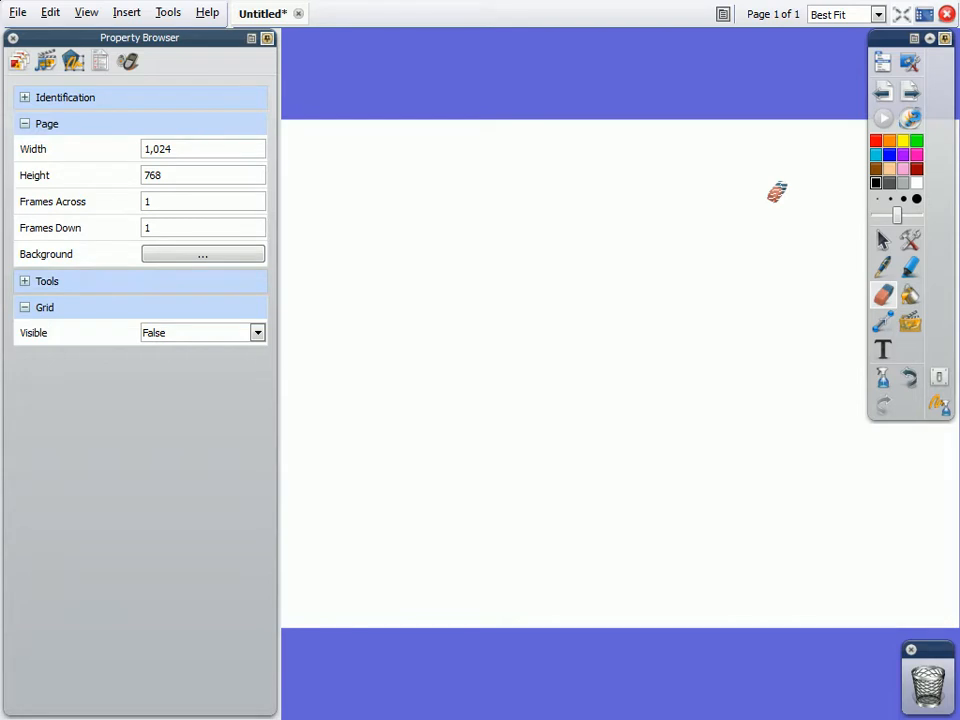
Hide the Property Browser panel so the blank flipchart page fills the screen
{"action": "left_click", "coordinate": [12, 36]}
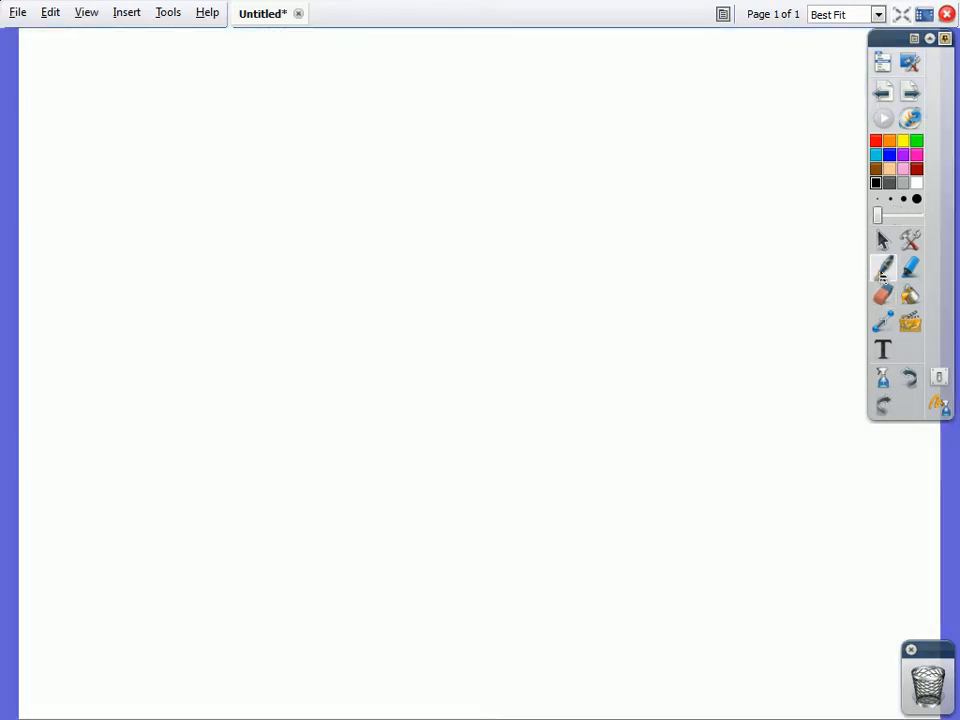
{"action": "mouse_move", "coordinate": [882, 268]}
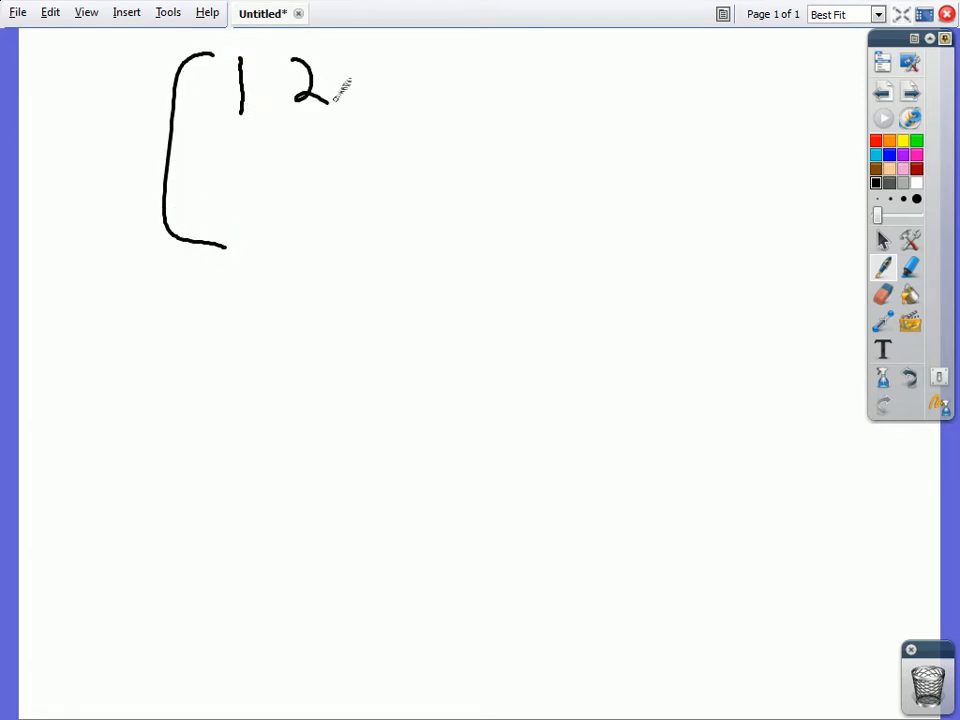
Handwrite 3, the bottom row 5 7 11 and the closing bracket of the first matrix
{"action": "left_click_drag", "start_coordinate": [364, 64], "coordinate": [370, 120]}
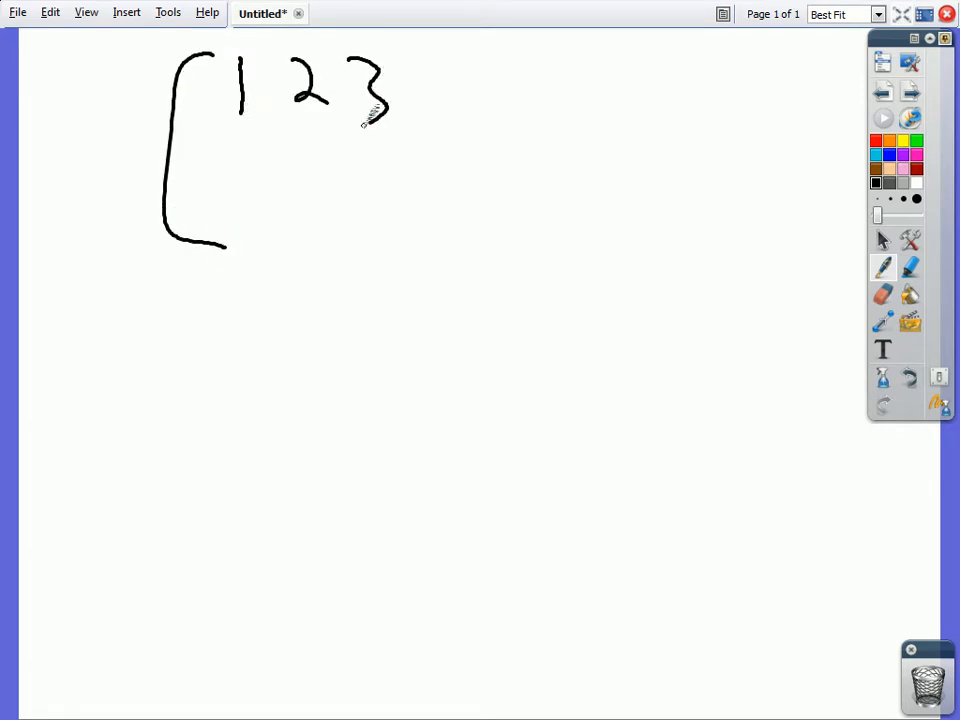
{"action": "left_click_drag", "start_coordinate": [236, 160], "coordinate": [250, 200]}
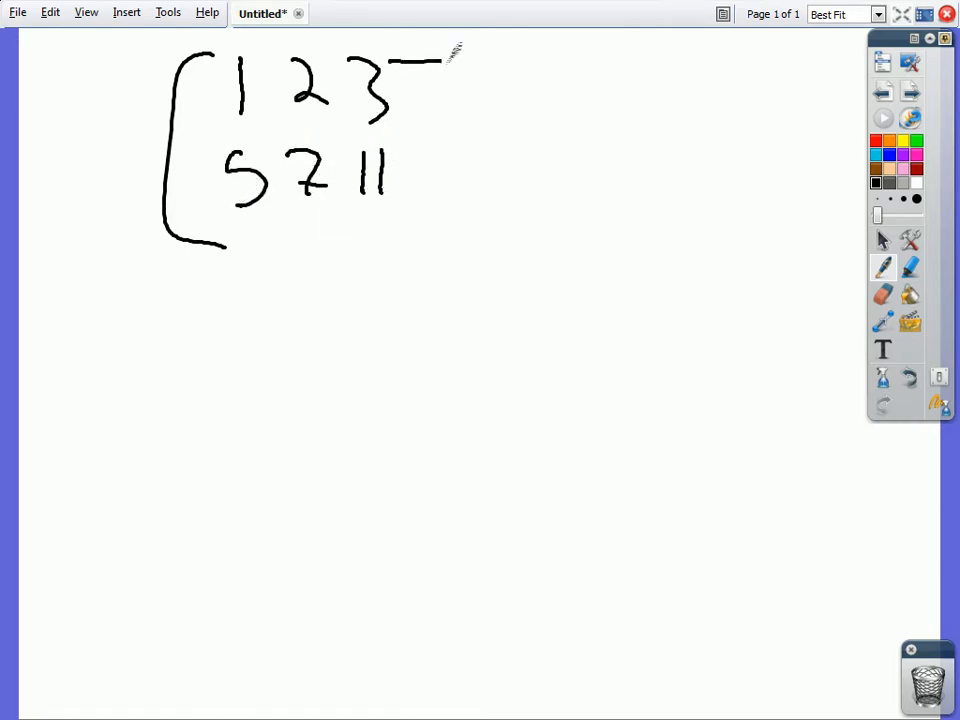
{"action": "left_click_drag", "start_coordinate": [450, 56], "coordinate": [384, 224]}
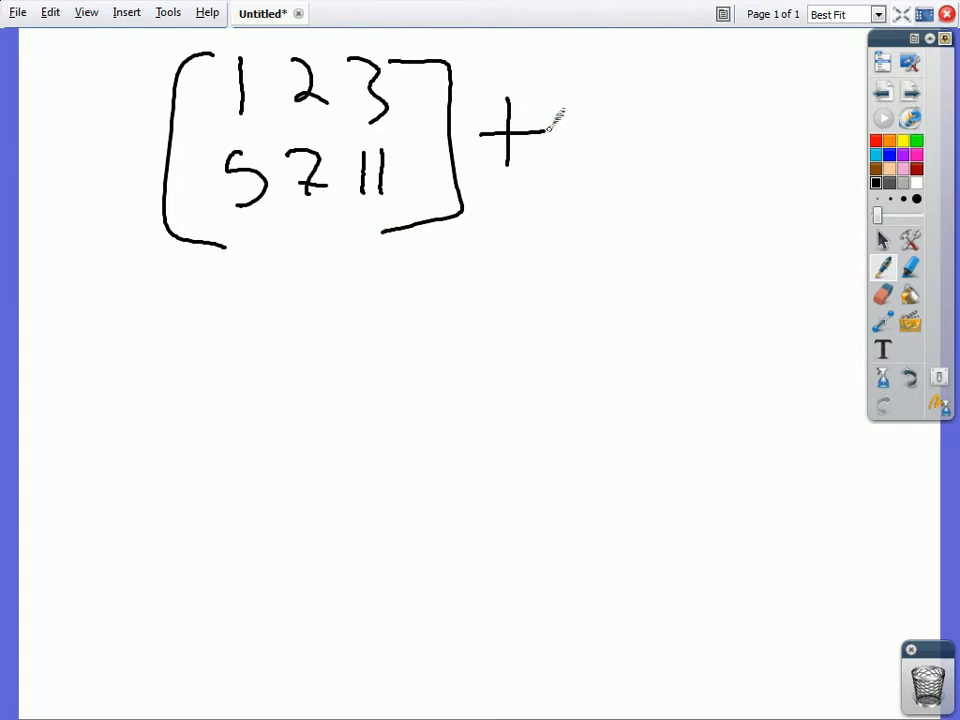
Handwrite the bracketed second matrix with rows 15 16 18 and -5 -8 20
{"action": "left_click_drag", "start_coordinate": [604, 56], "coordinate": [590, 210]}
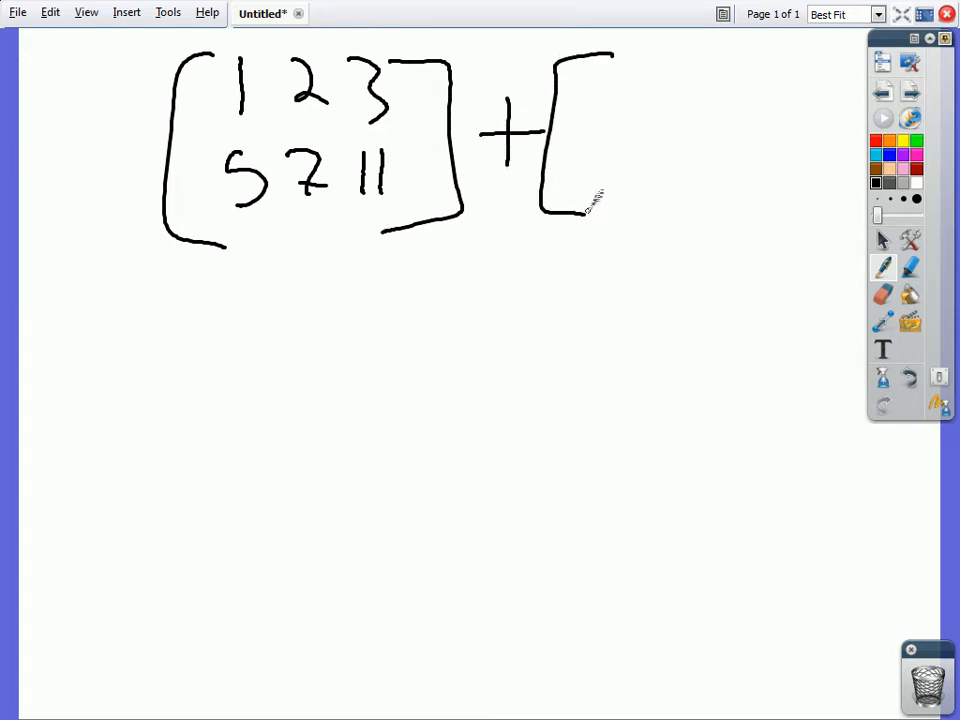
{"action": "left_click_drag", "start_coordinate": [596, 96], "coordinate": [616, 76]}
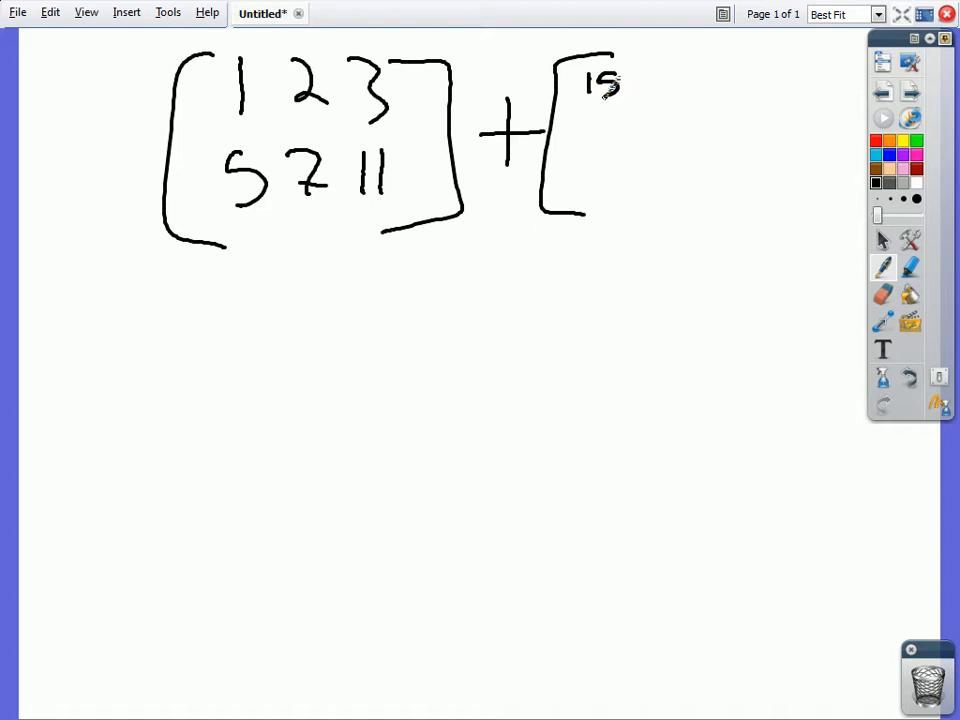
{"action": "left_click_drag", "start_coordinate": [650, 96], "coordinate": [700, 76]}
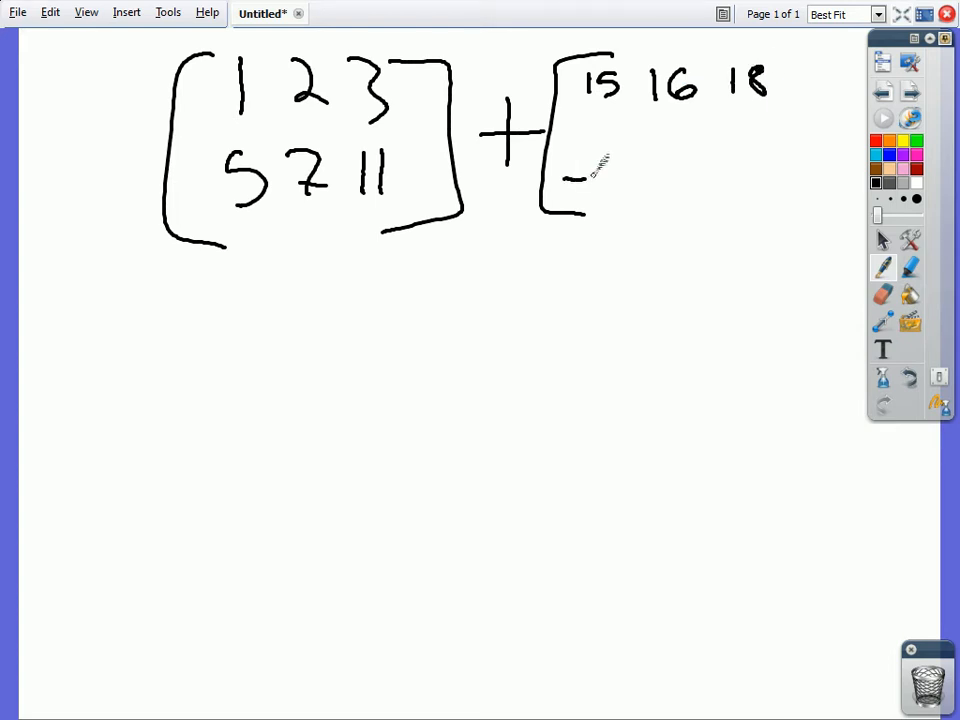
{"action": "left_click_drag", "start_coordinate": [570, 176], "coordinate": [616, 184]}
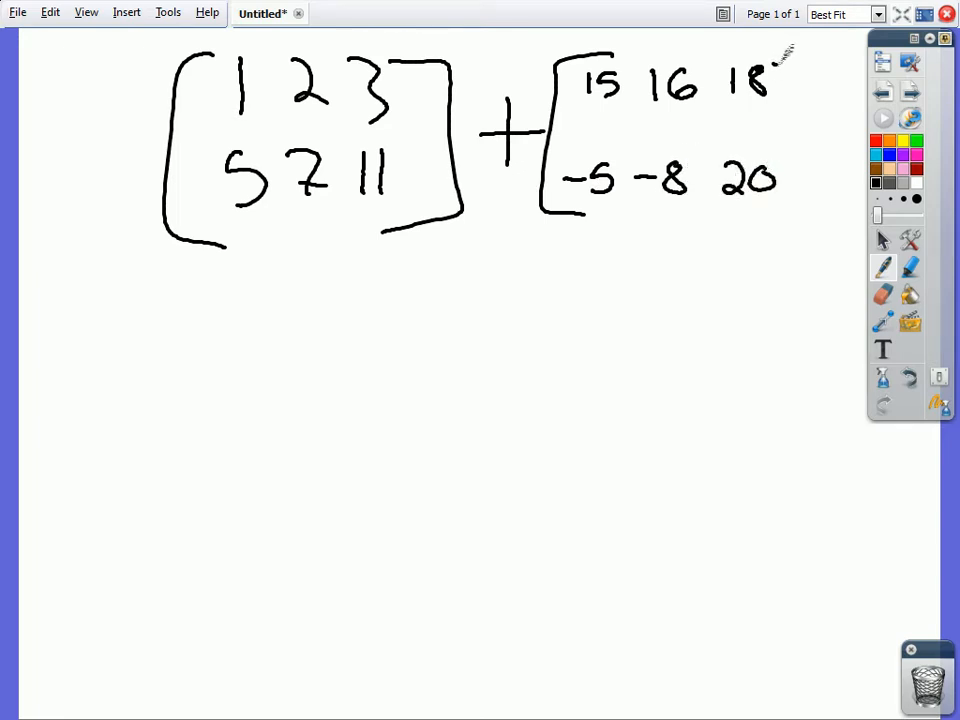
{"action": "left_click_drag", "start_coordinate": [810, 60], "coordinate": [816, 196]}
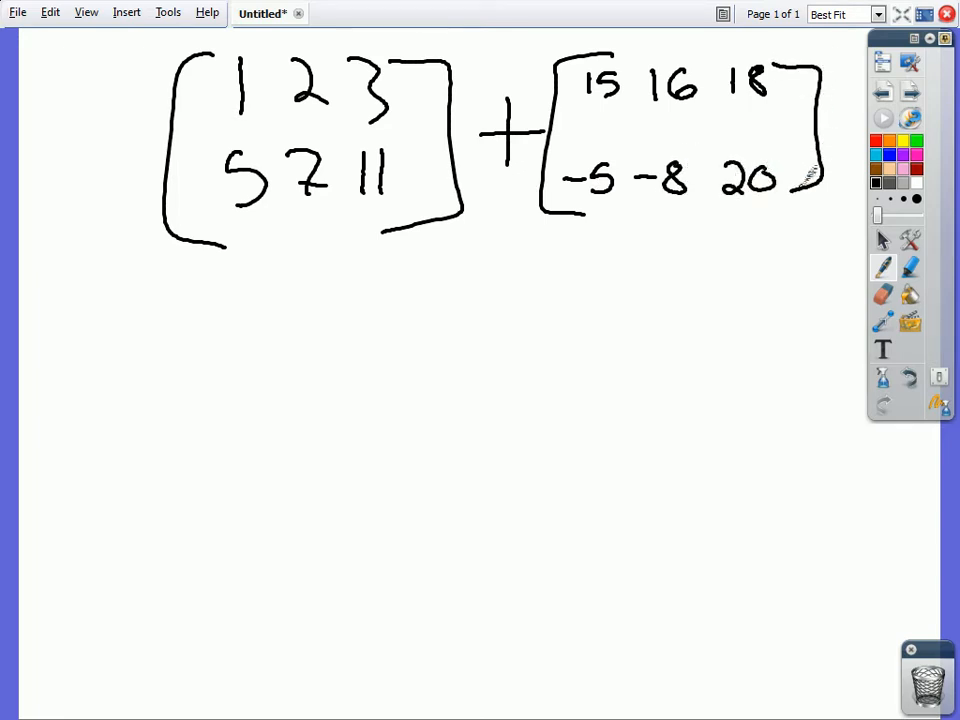
Draw a result line under both matrices and arcs linking matching top- and bottom-row entries
{"action": "left_click_drag", "start_coordinate": [184, 278], "coordinate": [436, 274]}
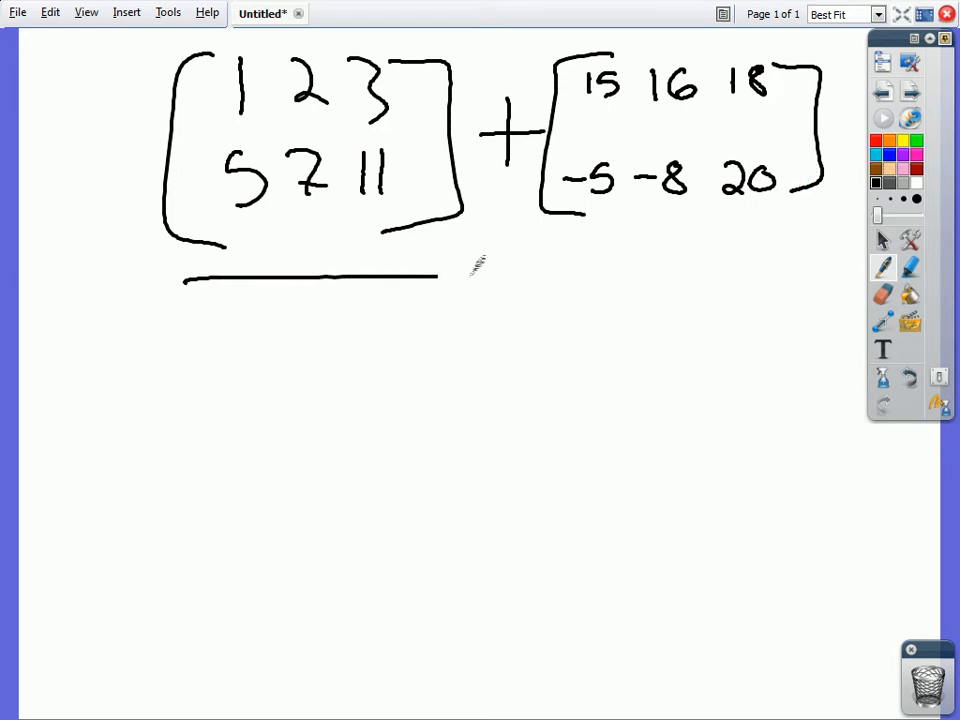
{"action": "left_click_drag", "start_coordinate": [436, 272], "coordinate": [788, 272]}
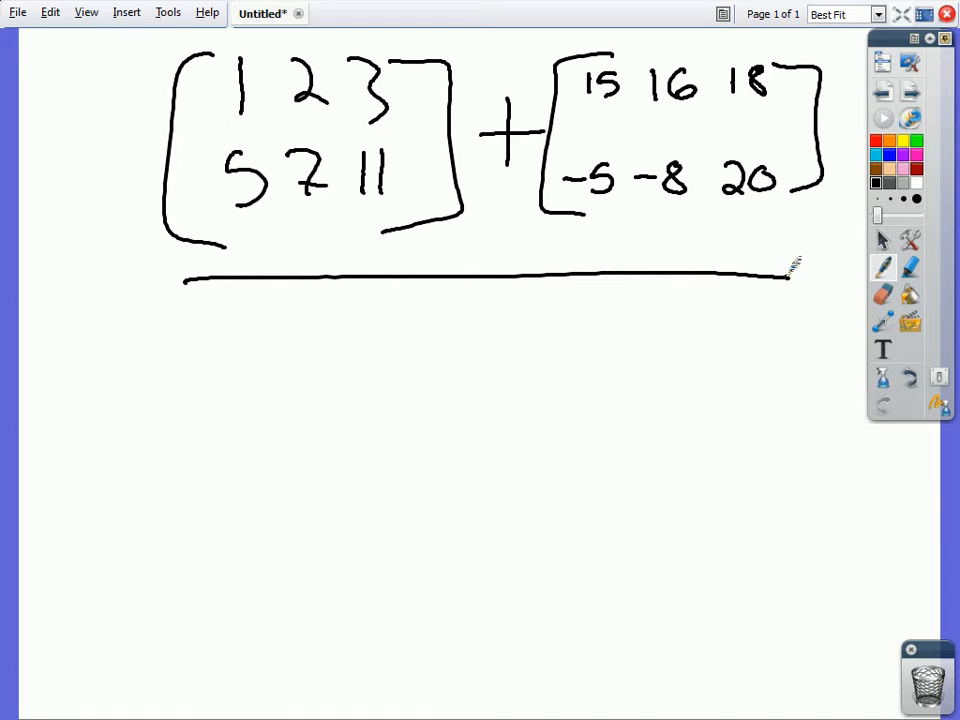
{"action": "left_click_drag", "start_coordinate": [244, 68], "coordinate": [560, 58]}
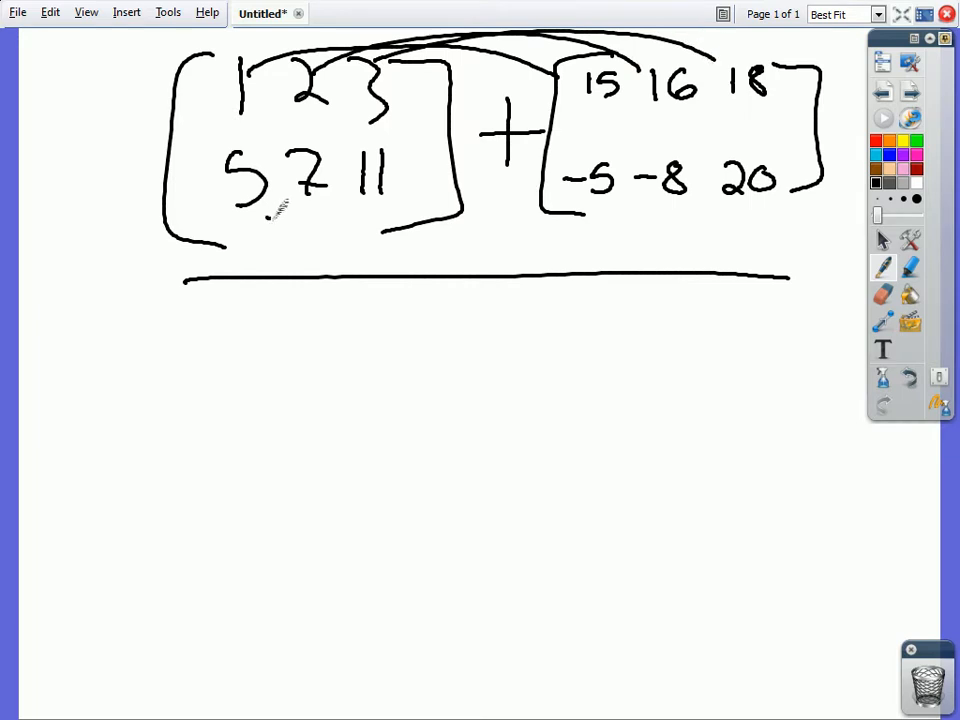
{"action": "left_click_drag", "start_coordinate": [280, 204], "coordinate": [570, 244]}
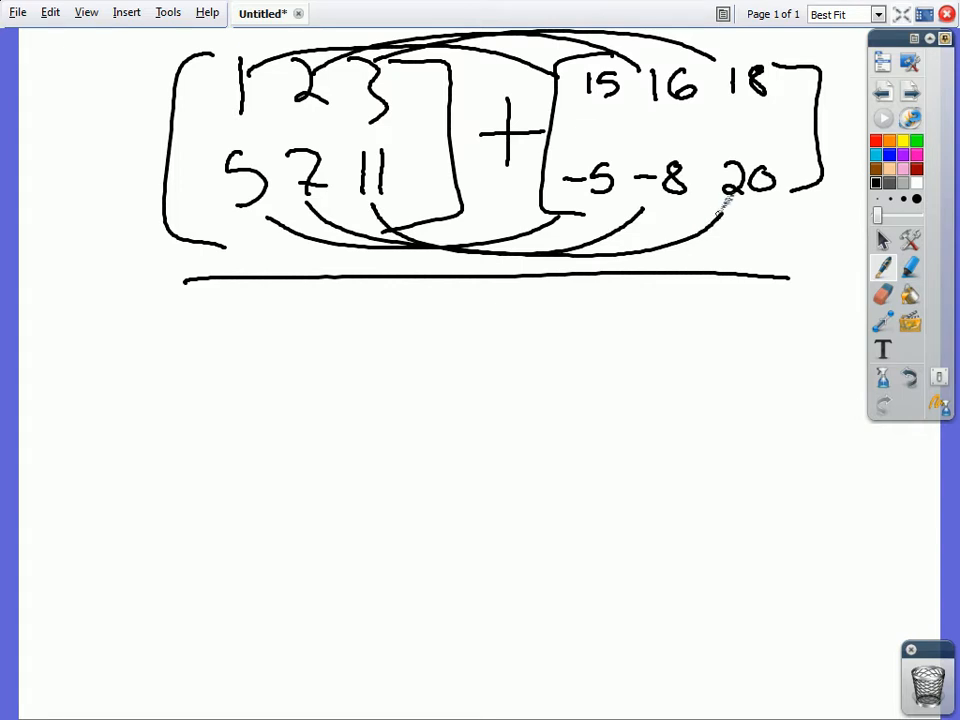
Handwrite the sum rows 16 18 21 and 0 -1 31 below the line
{"action": "left_click_drag", "start_coordinate": [228, 310], "coordinate": [238, 330]}
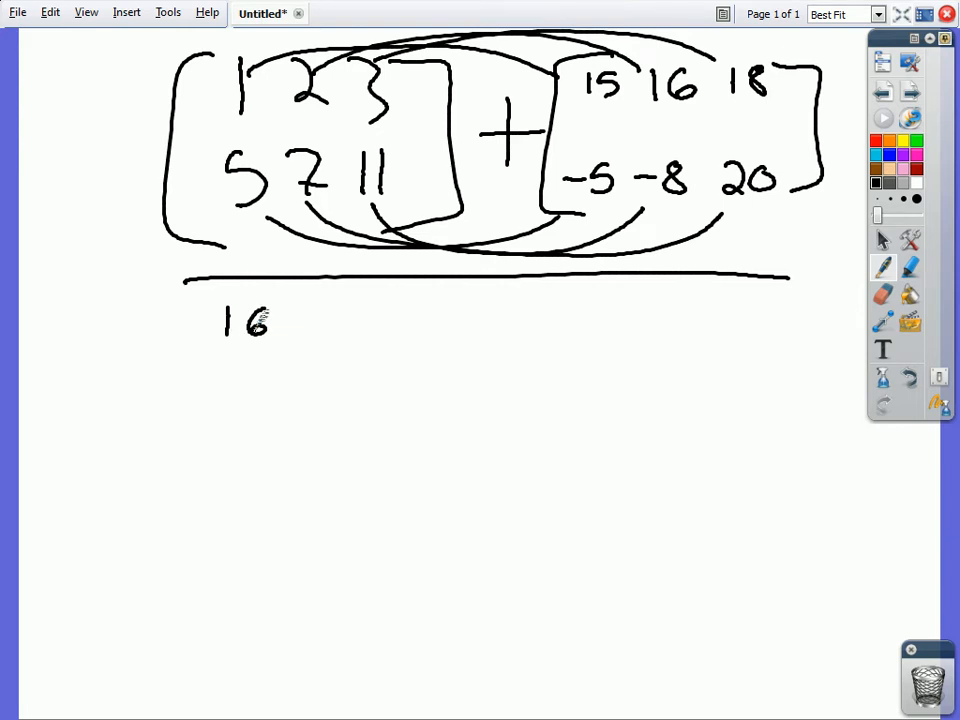
{"action": "left_click_drag", "start_coordinate": [296, 330], "coordinate": [340, 316]}
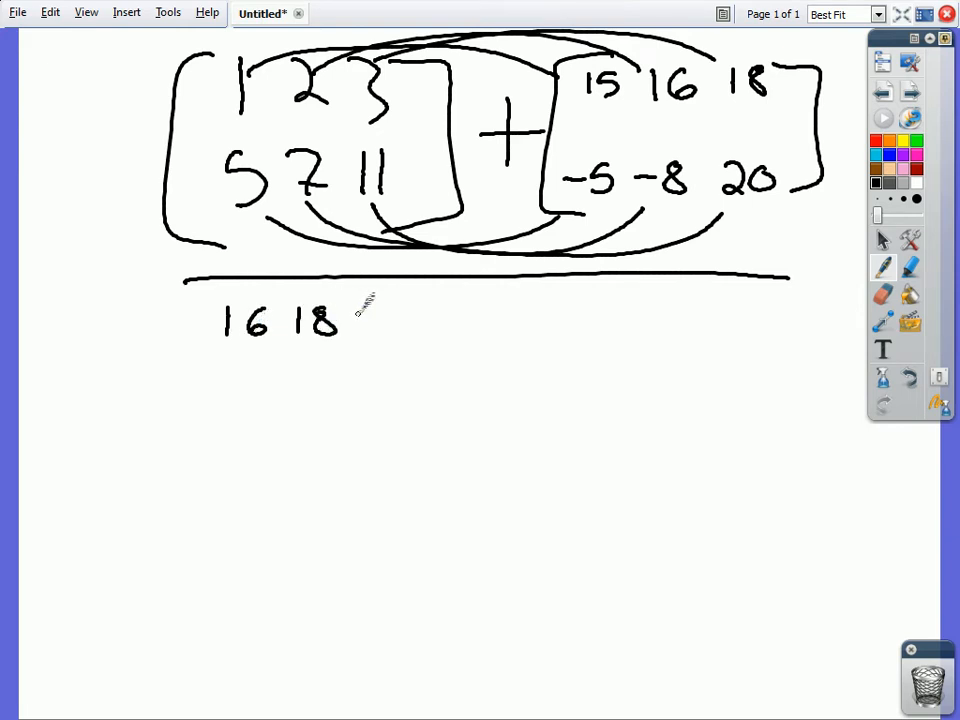
{"action": "left_click_drag", "start_coordinate": [360, 316], "coordinate": [384, 336]}
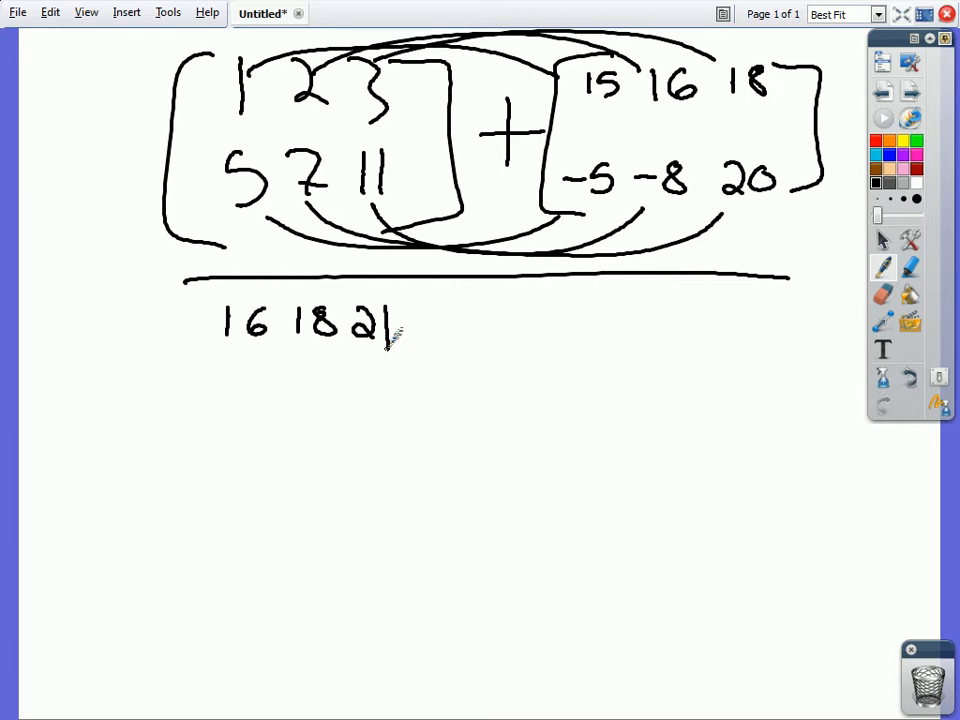
{"action": "left_click_drag", "start_coordinate": [256, 356], "coordinate": [236, 396]}
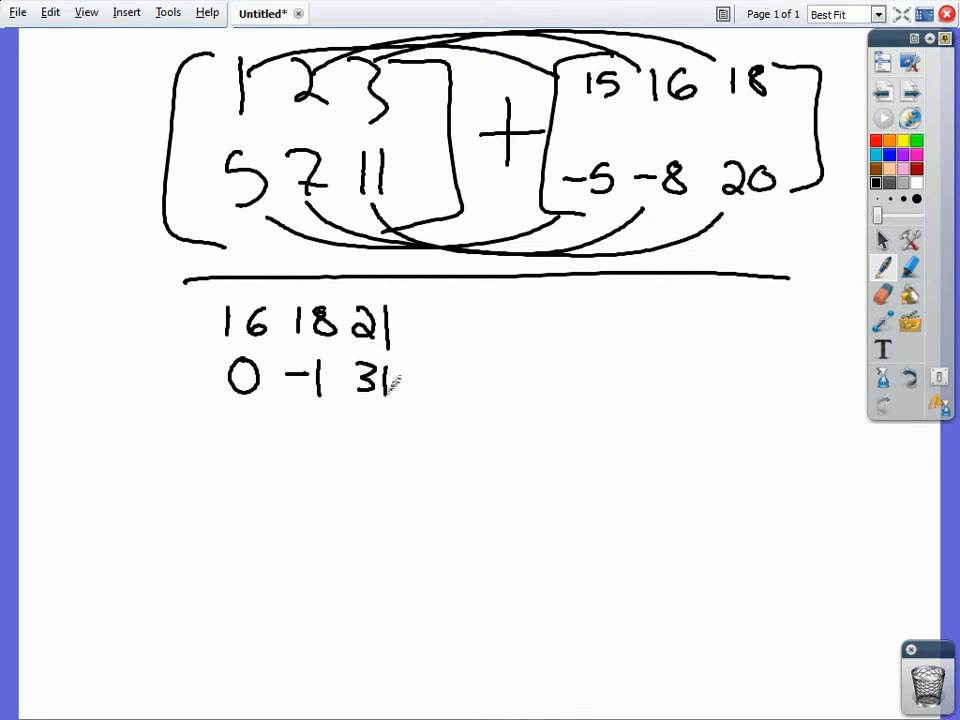
{"action": "left_click_drag", "start_coordinate": [390, 304], "coordinate": [420, 410]}
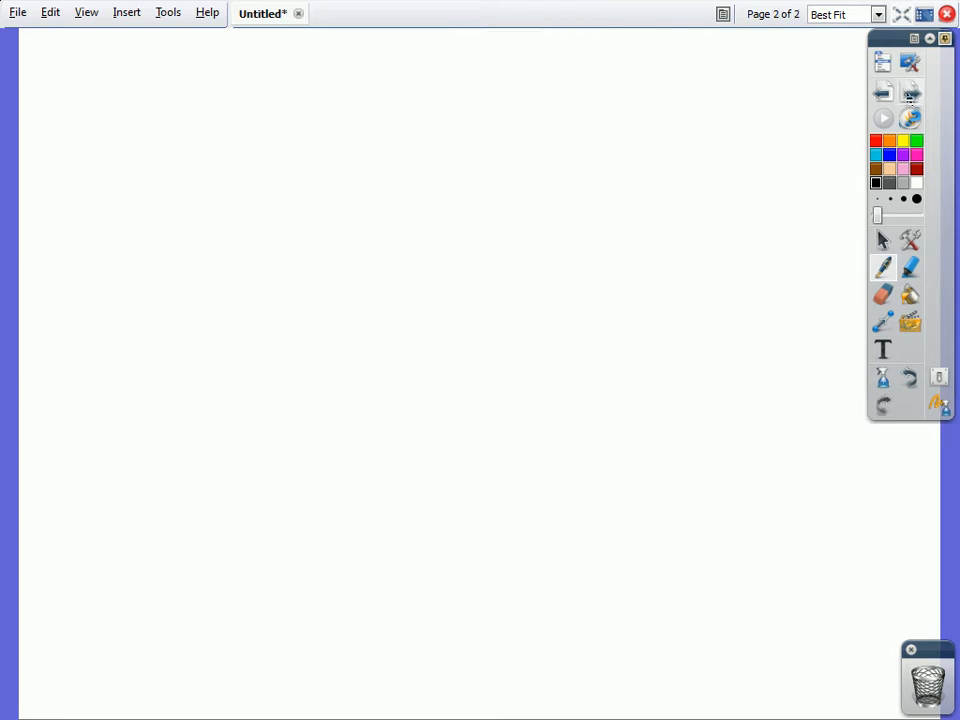
{"action": "mouse_move", "coordinate": [912, 96]}
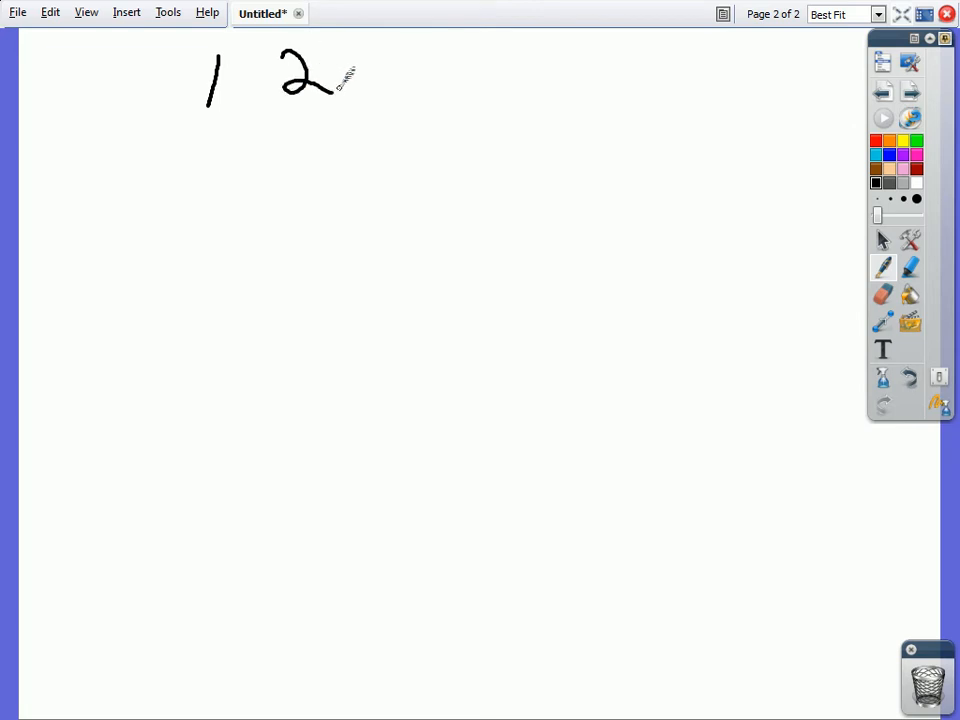
Handwrite [1 2 3; 4 5 6] minus [6 5 4; 3 2 1] with a horizontal line beneath
{"action": "left_click_drag", "start_coordinate": [400, 56], "coordinate": [416, 96]}
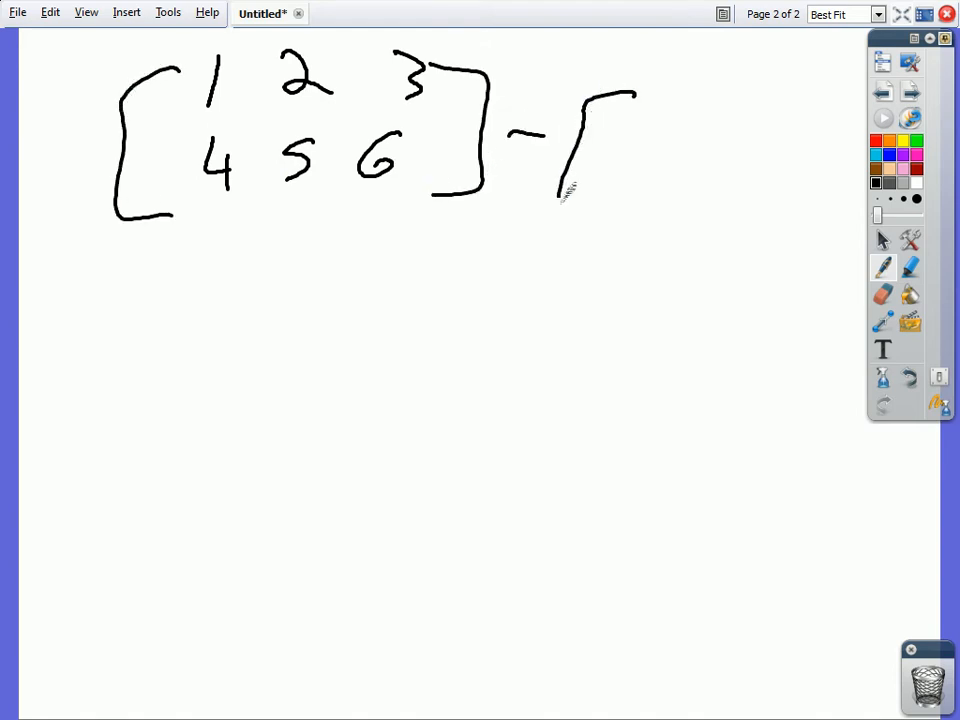
{"action": "left_click_drag", "start_coordinate": [560, 196], "coordinate": [620, 204]}
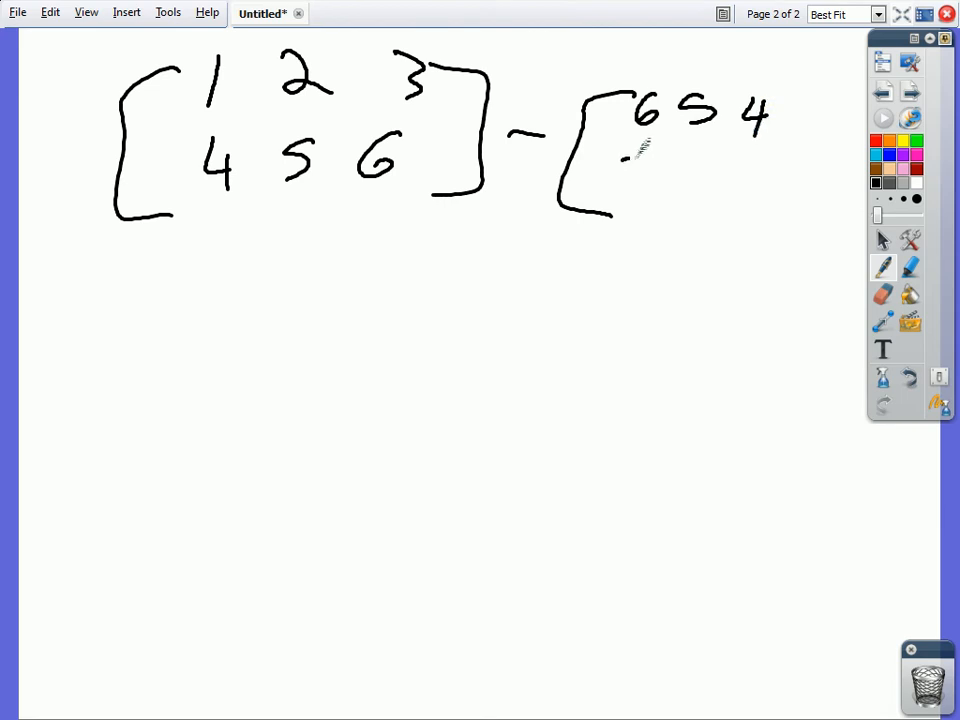
{"action": "left_click_drag", "start_coordinate": [630, 180], "coordinate": [744, 176]}
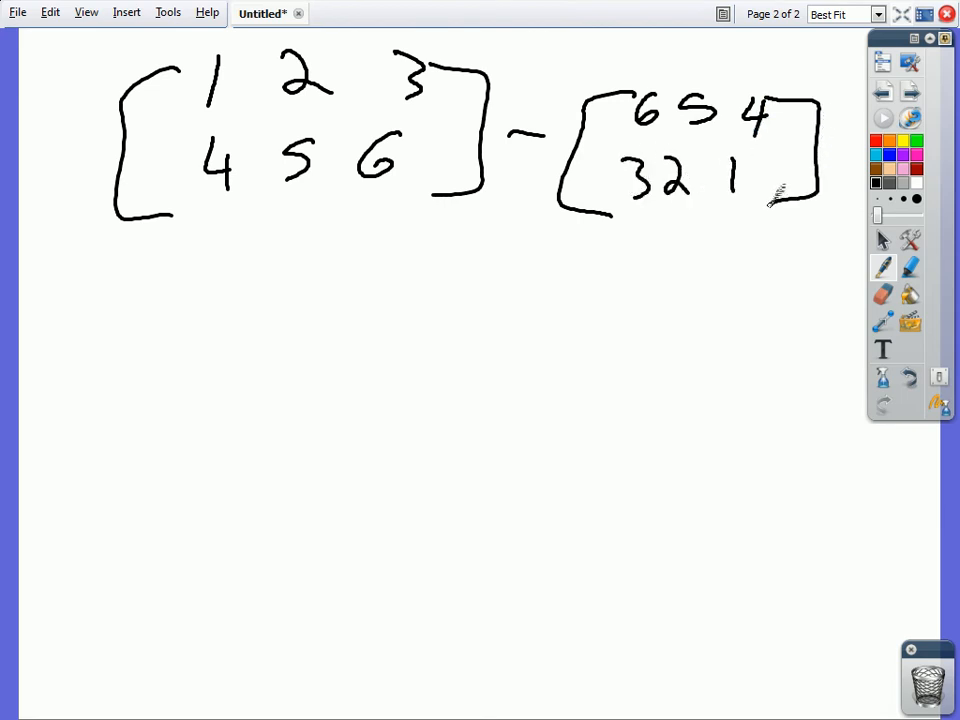
{"action": "left_click_drag", "start_coordinate": [204, 286], "coordinate": [788, 256]}
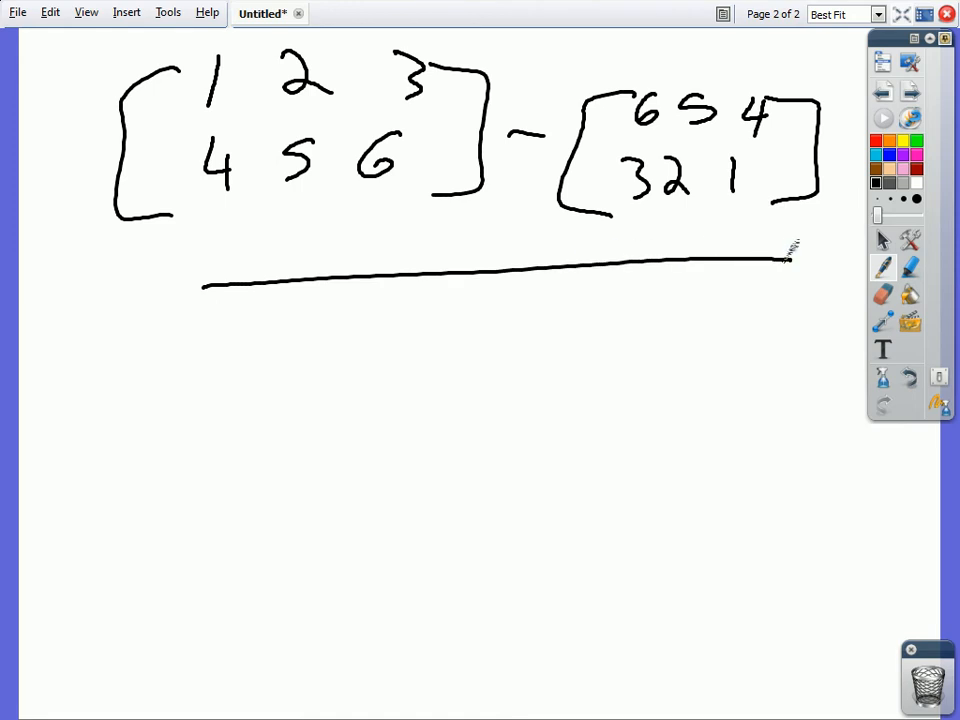
Draw arcs linking corresponding top-row and bottom-row entries of the two matrices
{"action": "left_click_drag", "start_coordinate": [244, 38], "coordinate": [624, 96]}
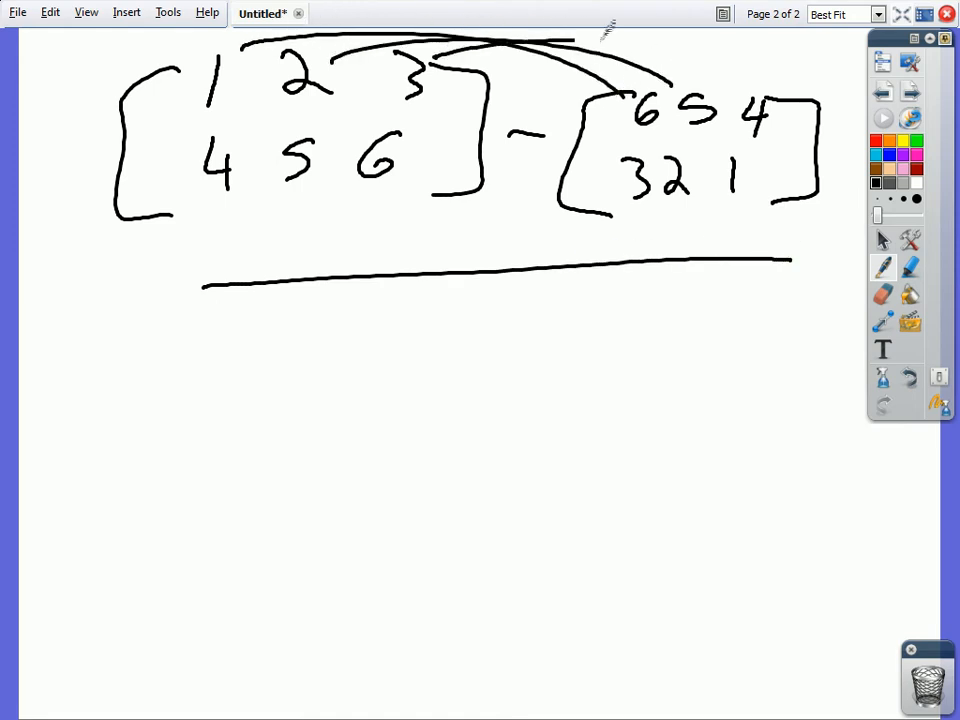
{"action": "left_click_drag", "start_coordinate": [256, 196], "coordinate": [620, 216]}
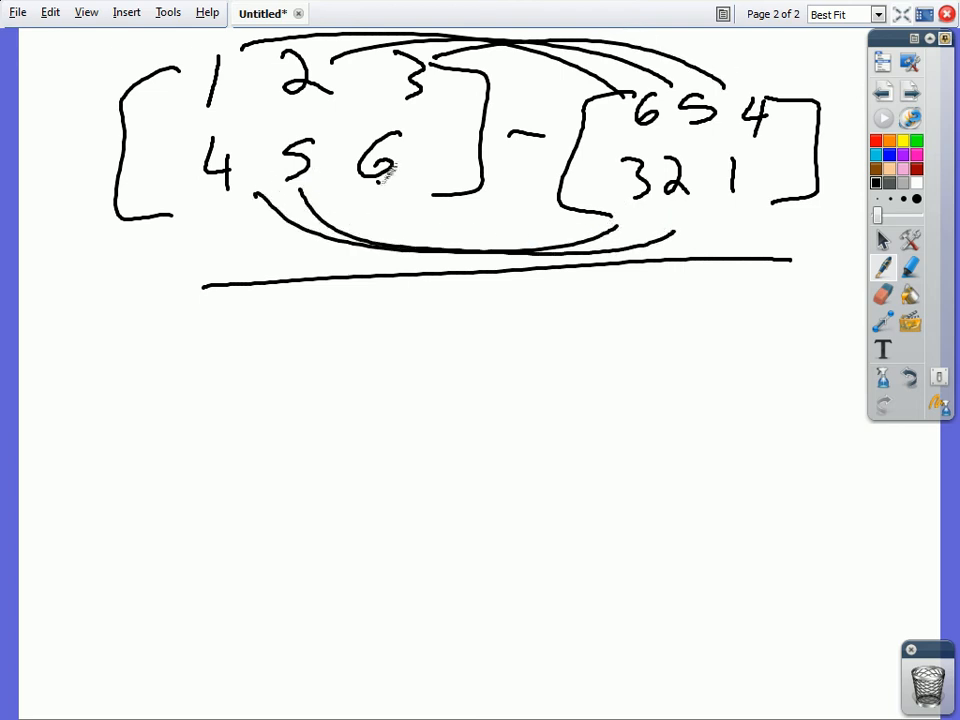
{"action": "left_click_drag", "start_coordinate": [370, 176], "coordinate": [730, 216]}
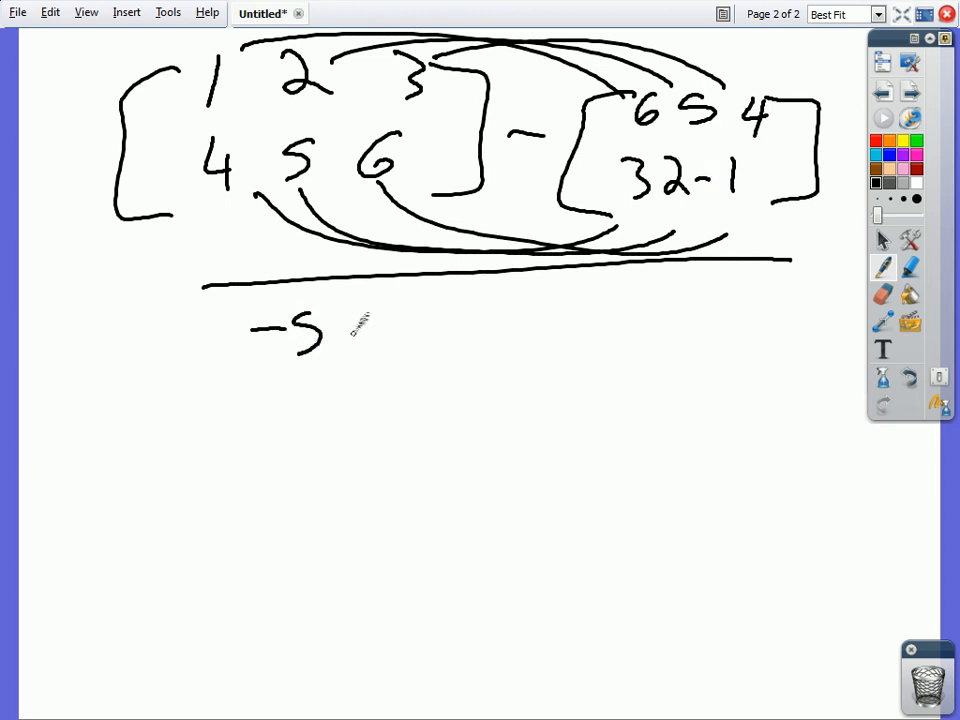
Handwrite the difference rows -5 -3 -1 and 1 3 7 below the line
{"action": "left_click_drag", "start_coordinate": [360, 336], "coordinate": [420, 350]}
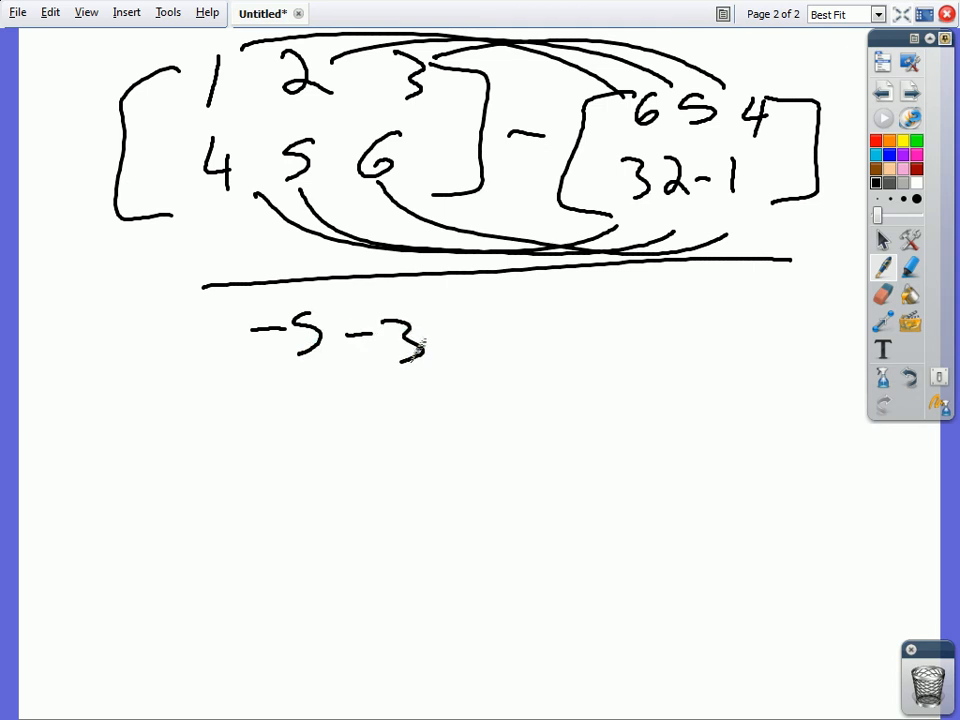
{"action": "left_click_drag", "start_coordinate": [460, 344], "coordinate": [490, 360]}
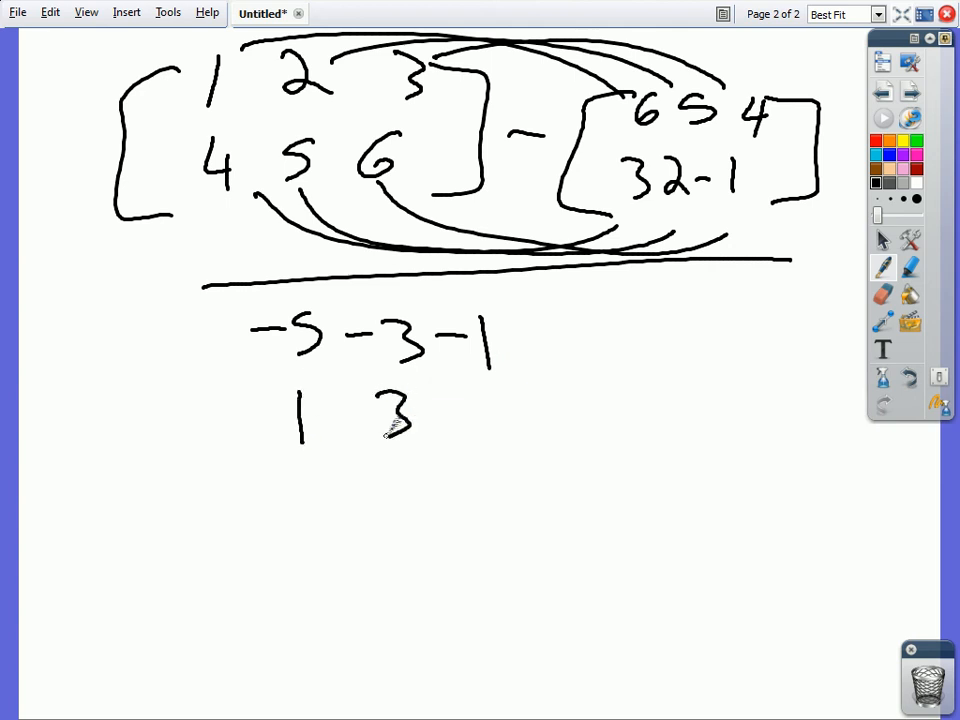
{"action": "left_click_drag", "start_coordinate": [440, 160], "coordinate": [660, 210]}
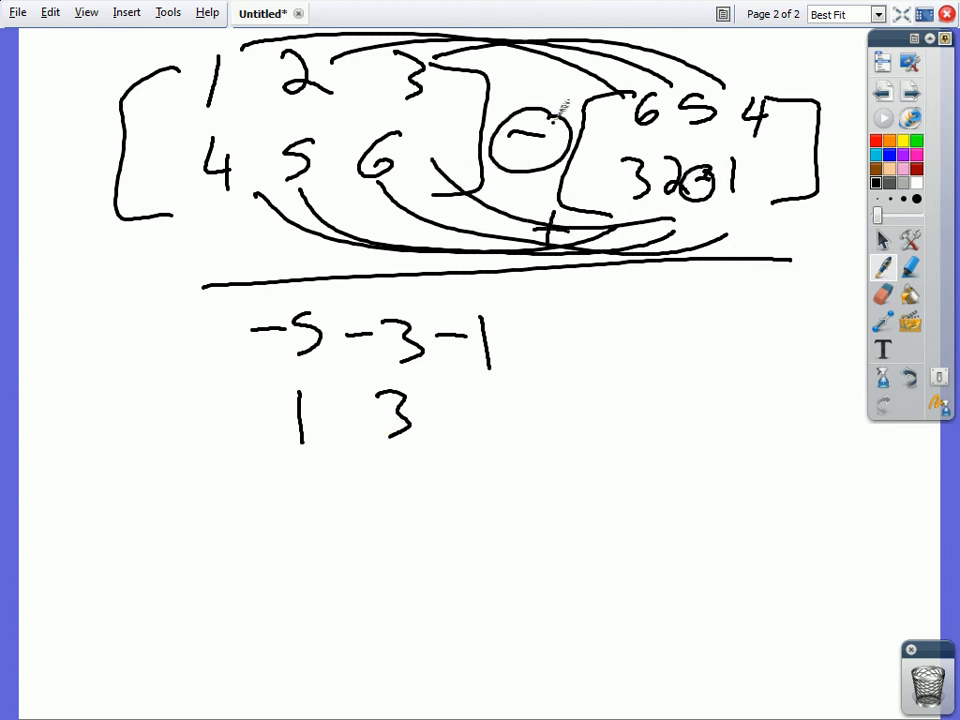
Circle the minus sign and the negative entry, then bracket the result matrix
{"action": "left_click_drag", "start_coordinate": [556, 114], "coordinate": [700, 176]}
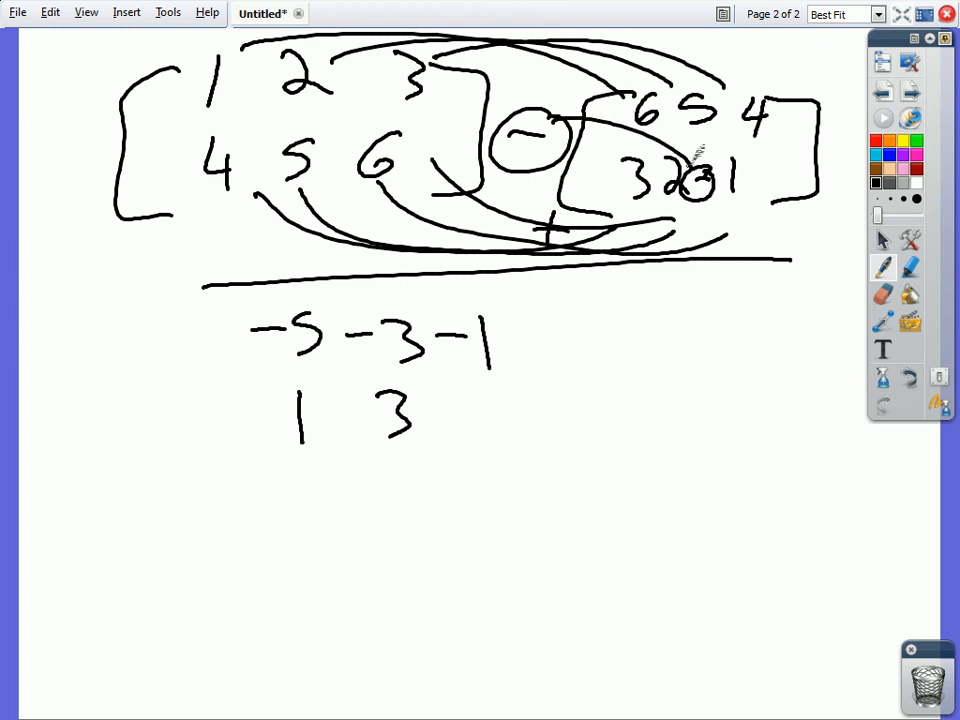
{"action": "left_click_drag", "start_coordinate": [480, 396], "coordinate": [500, 430]}
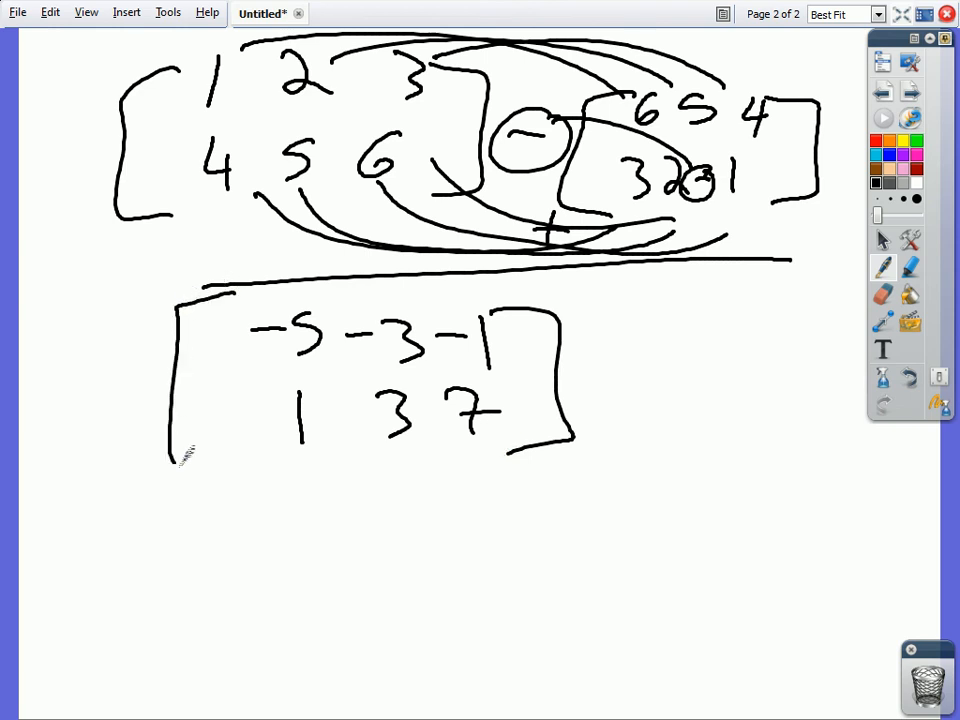
{"action": "left_click_drag", "start_coordinate": [184, 460], "coordinate": [280, 460]}
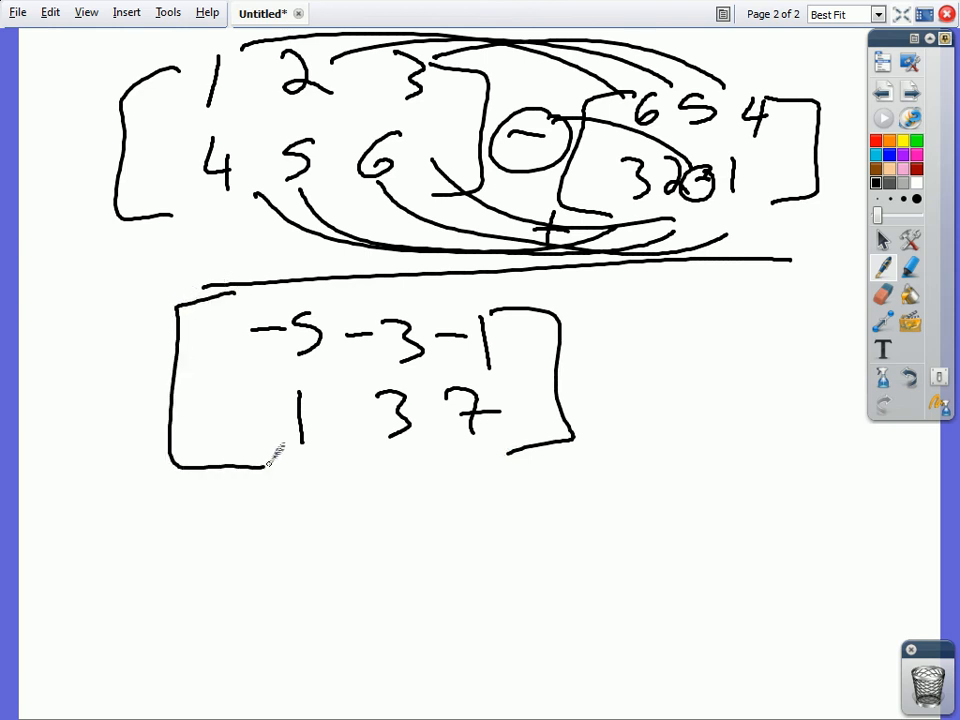